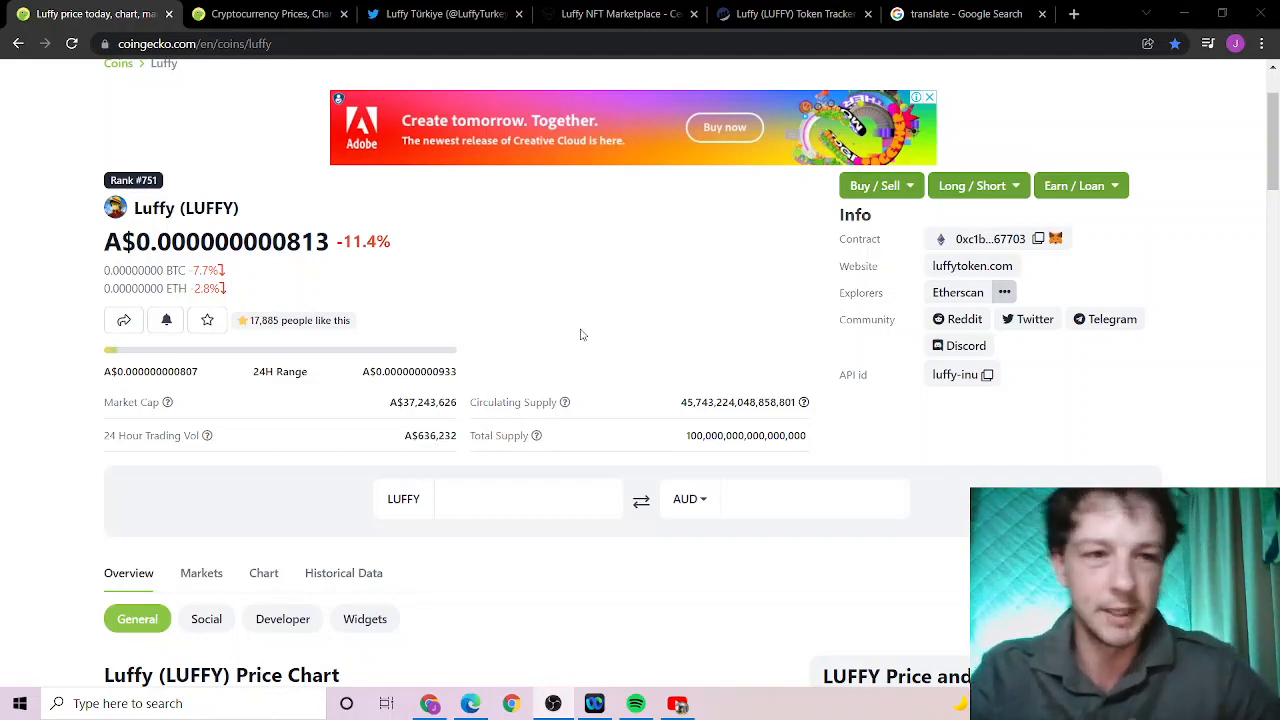
# - Show the CoinGecko market-cap ranking table of top cryptocurrency prices
pyautogui.click(268, 14)
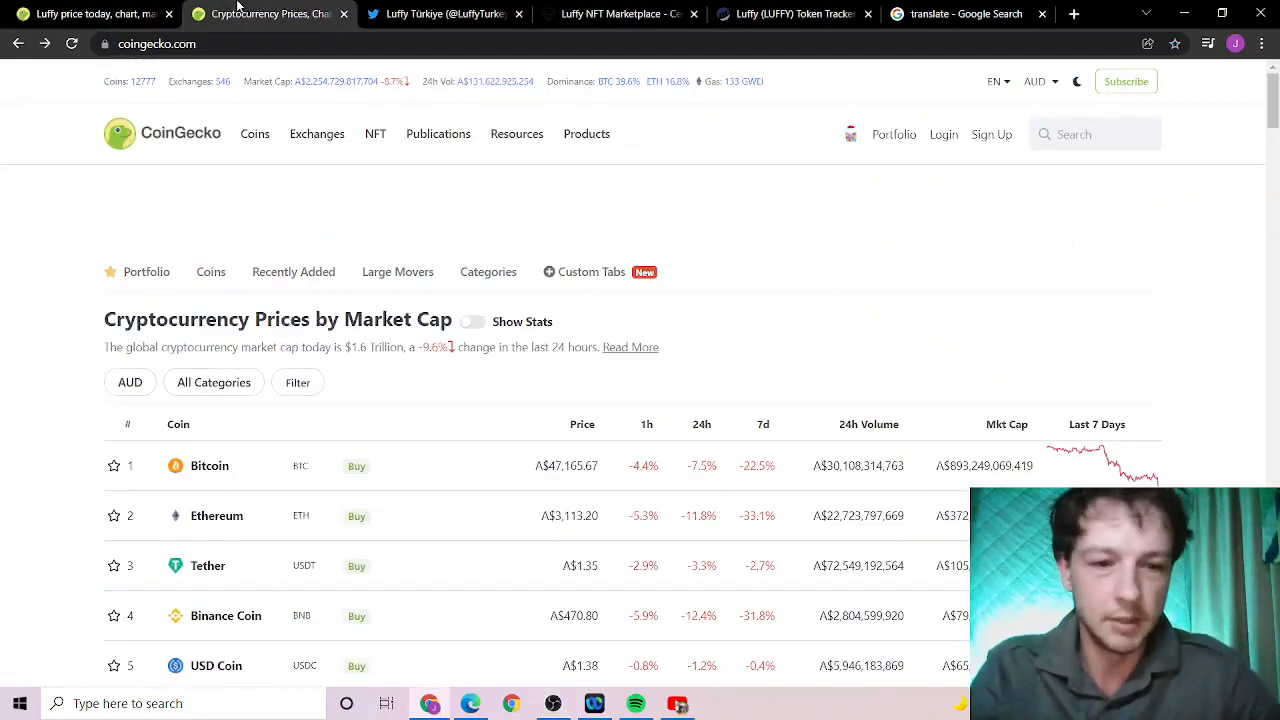
pyautogui.scroll(-3)
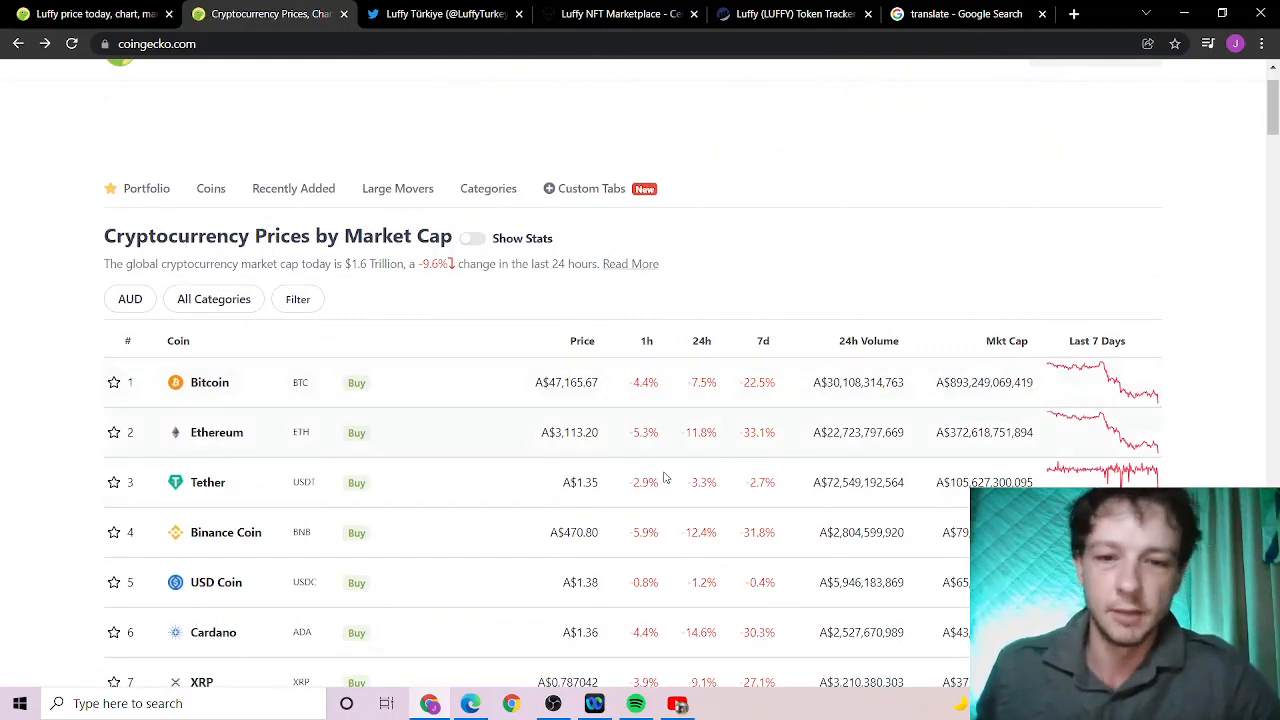
pyautogui.moveTo(696, 400)
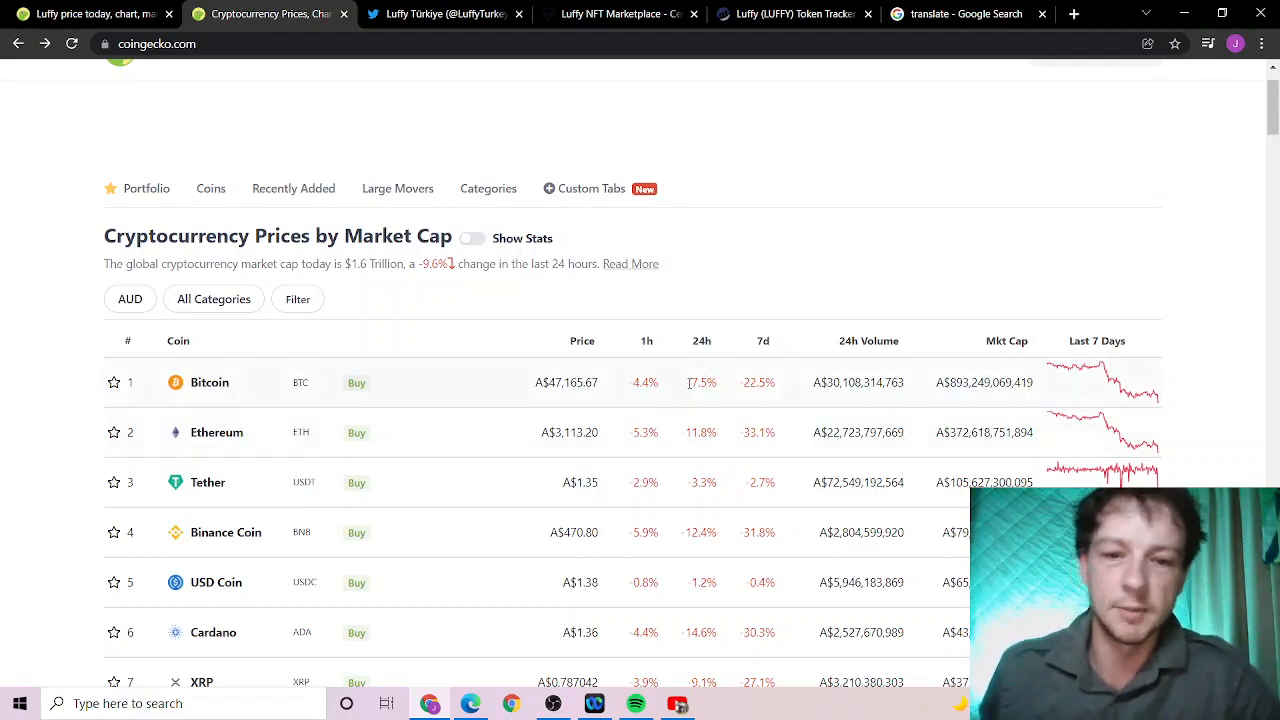
pyautogui.moveTo(652, 434)
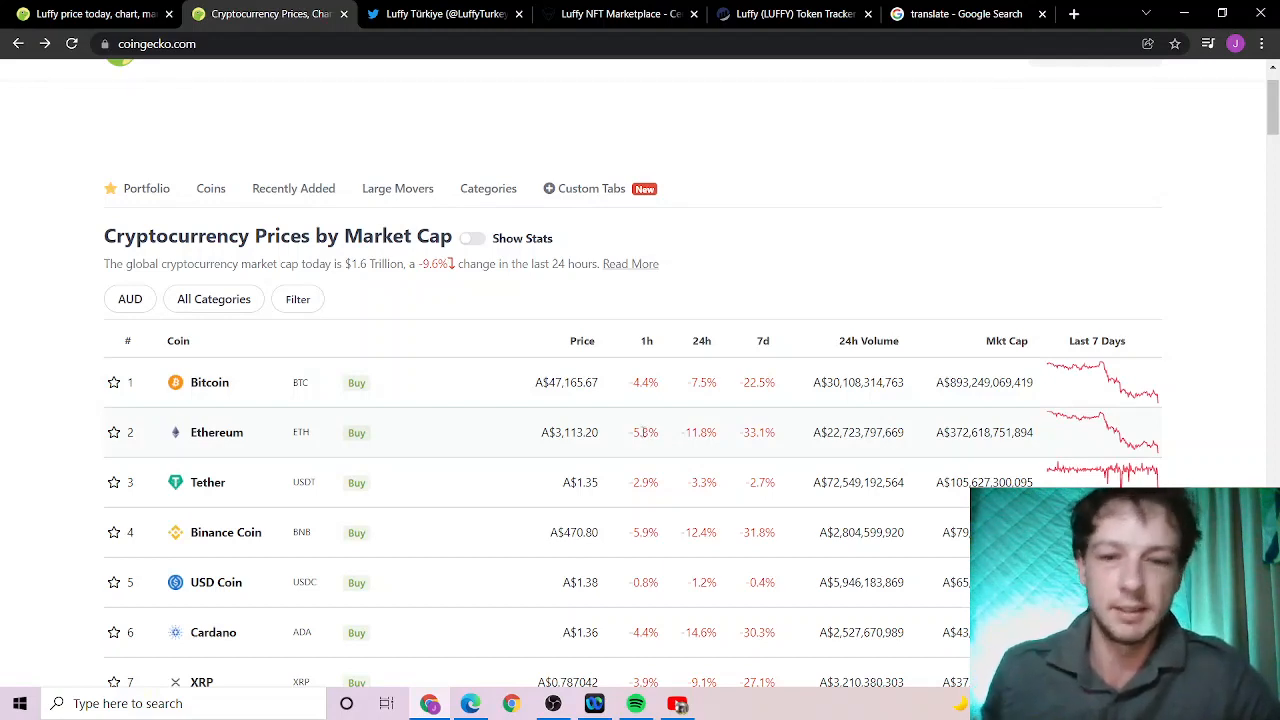
pyautogui.moveTo(204, 430)
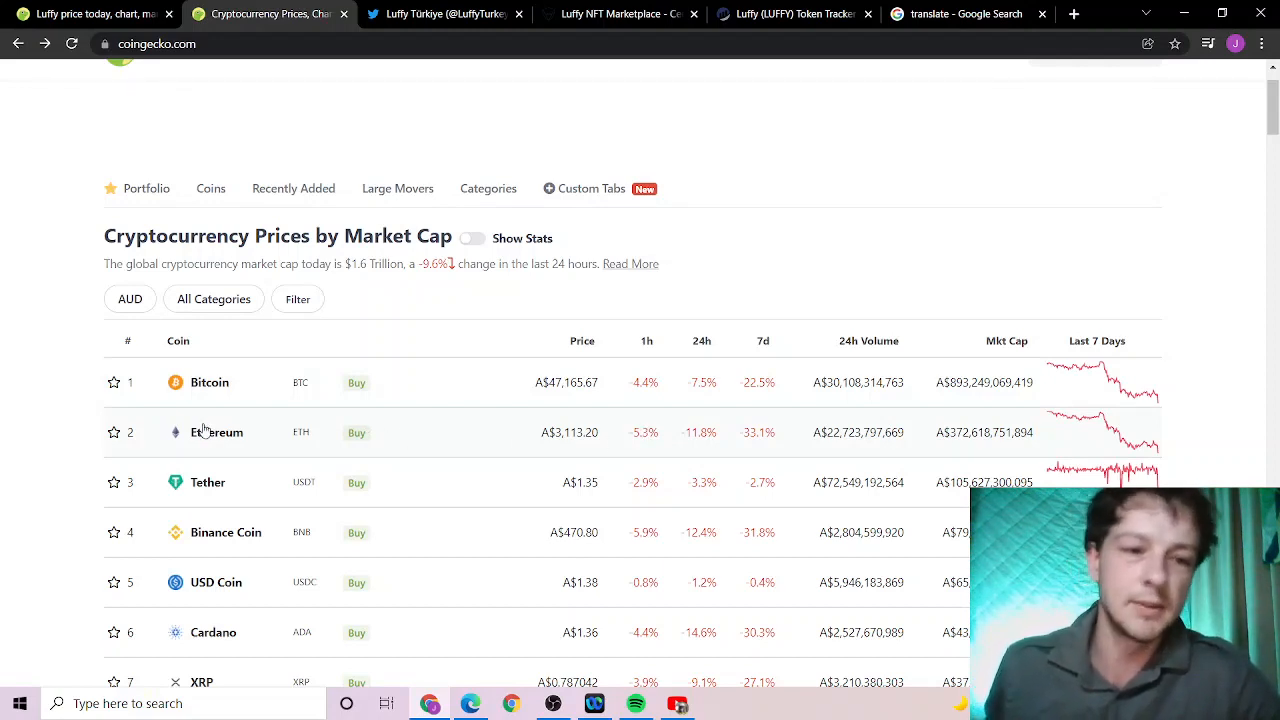
pyautogui.moveTo(668, 434)
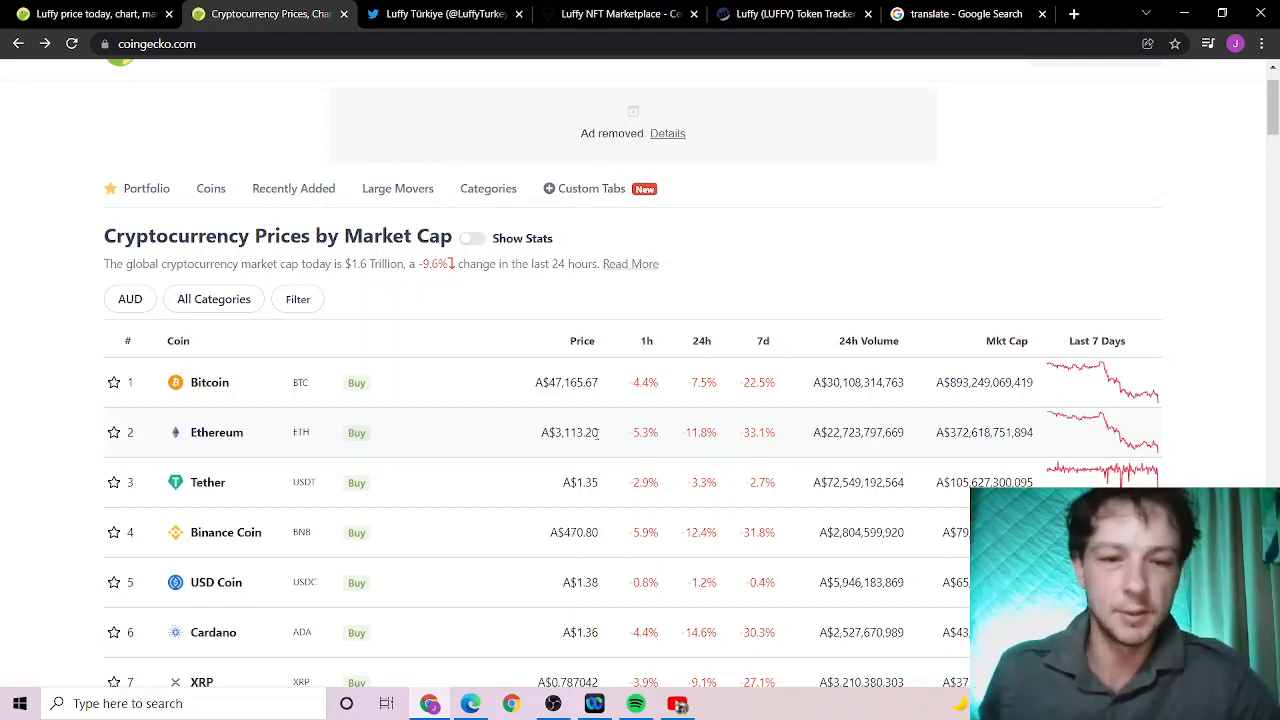
pyautogui.moveTo(624, 462)
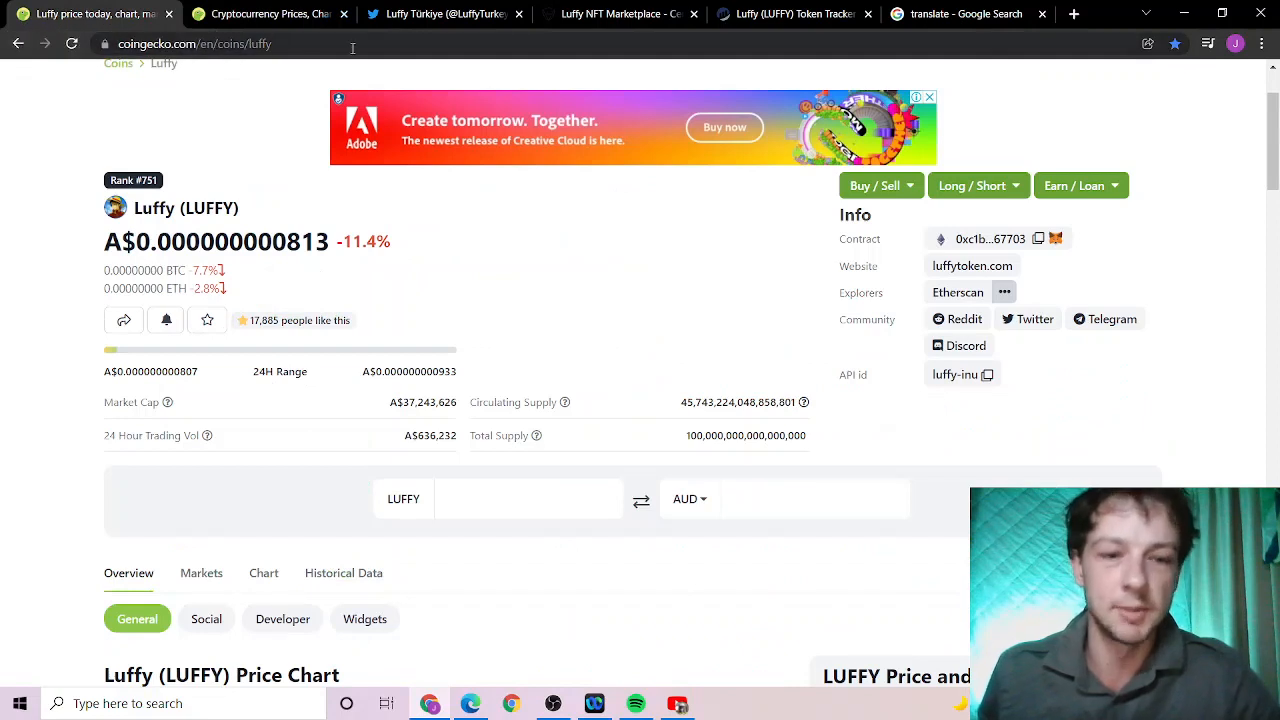
pyautogui.moveTo(444, 12)
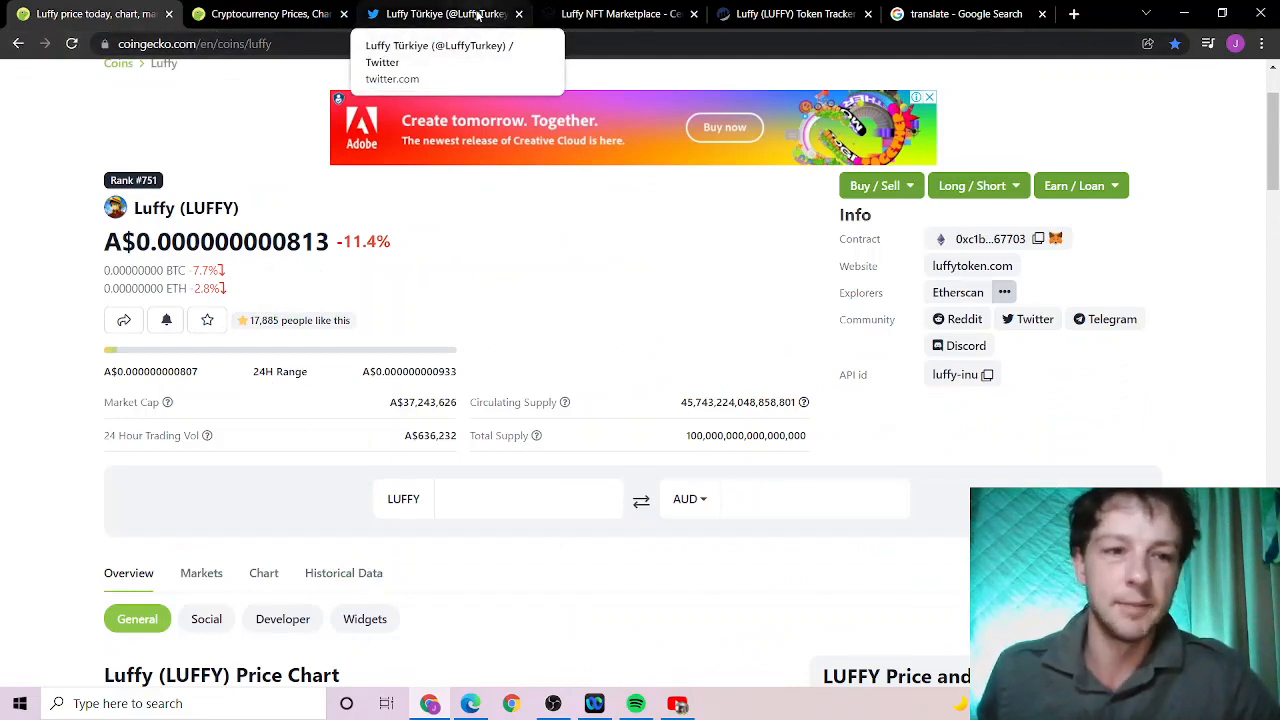
pyautogui.moveTo(90, 14)
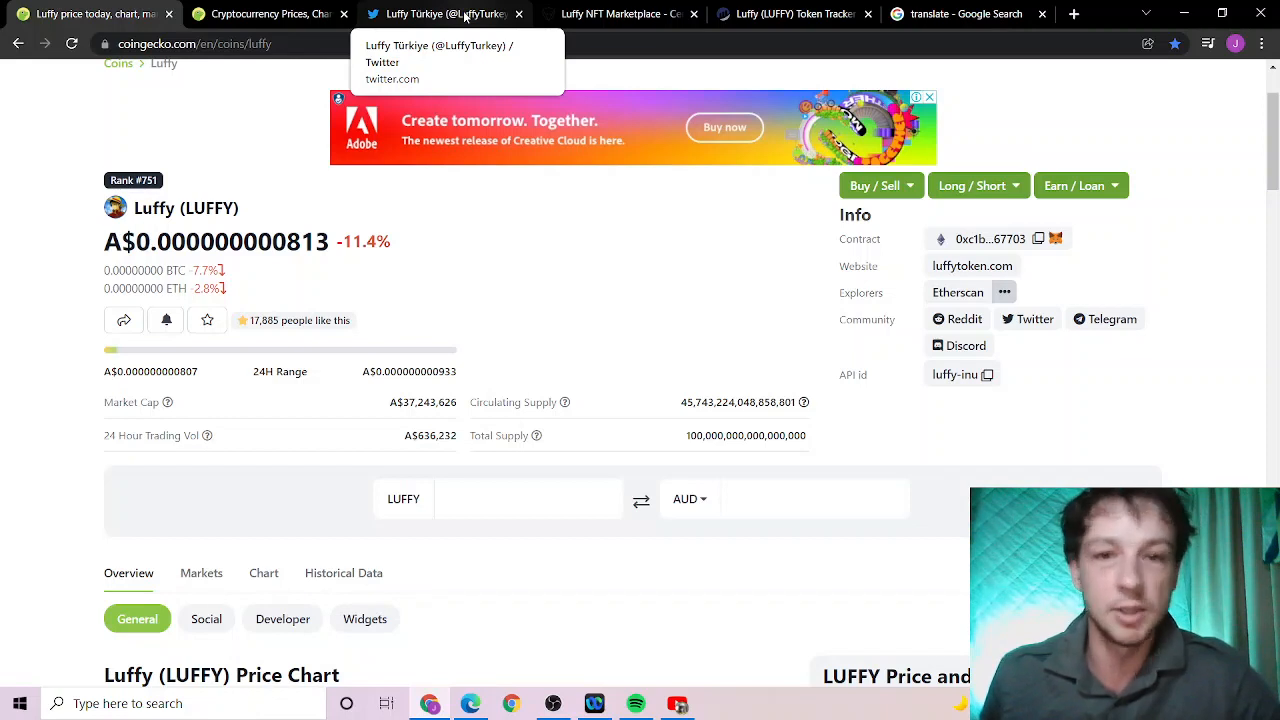
pyautogui.moveTo(270, 14)
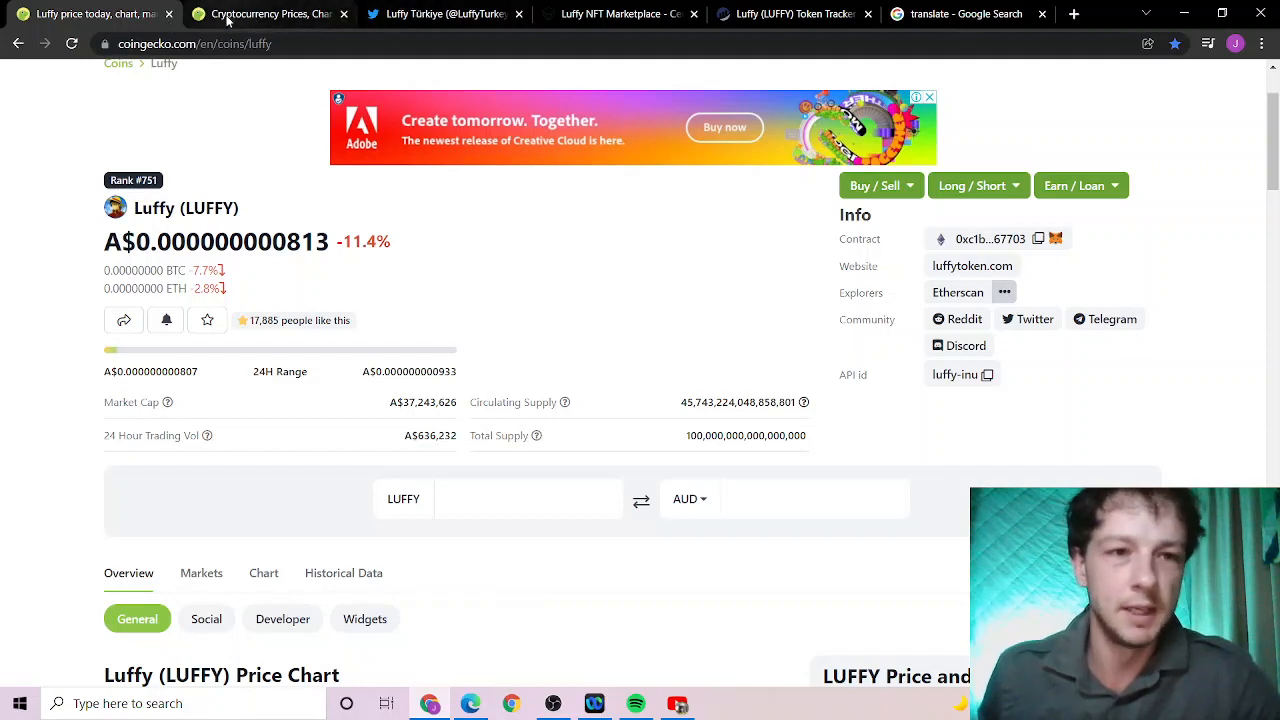
# - Return to the market-cap rankings, then bring up the Luffy Türkiye Twitter profile
pyautogui.click(268, 14)
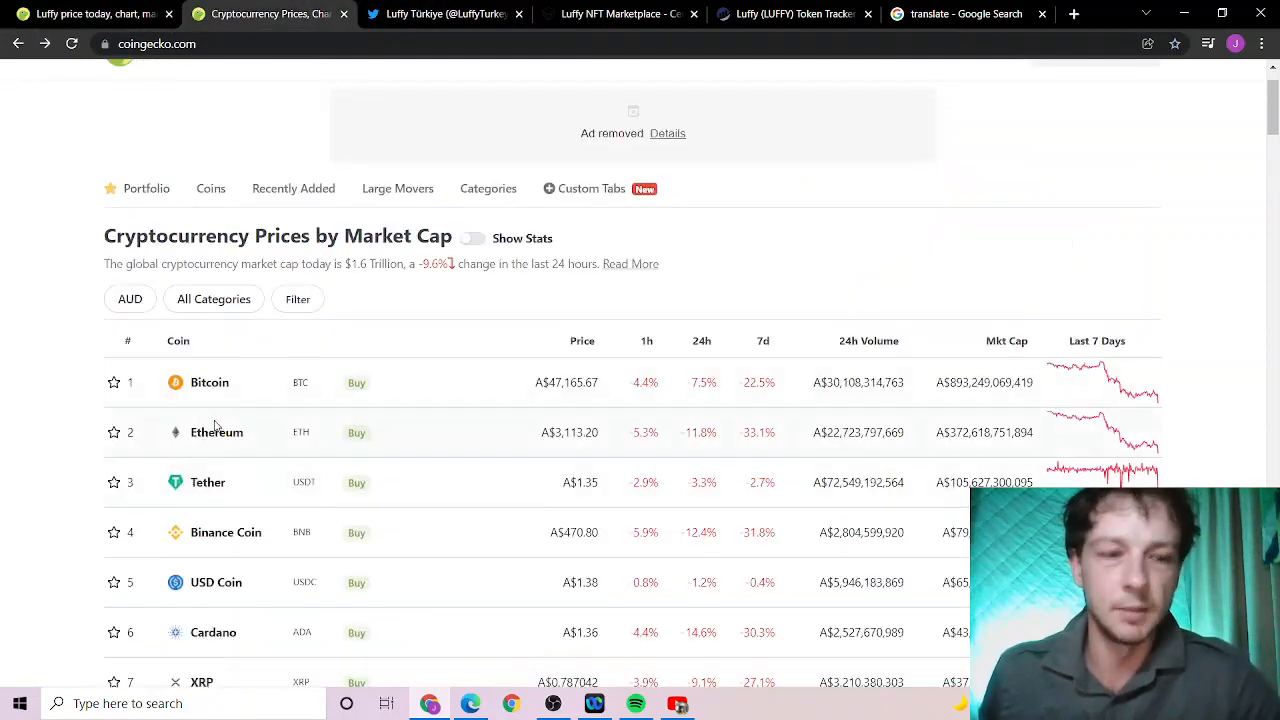
pyautogui.moveTo(216, 432)
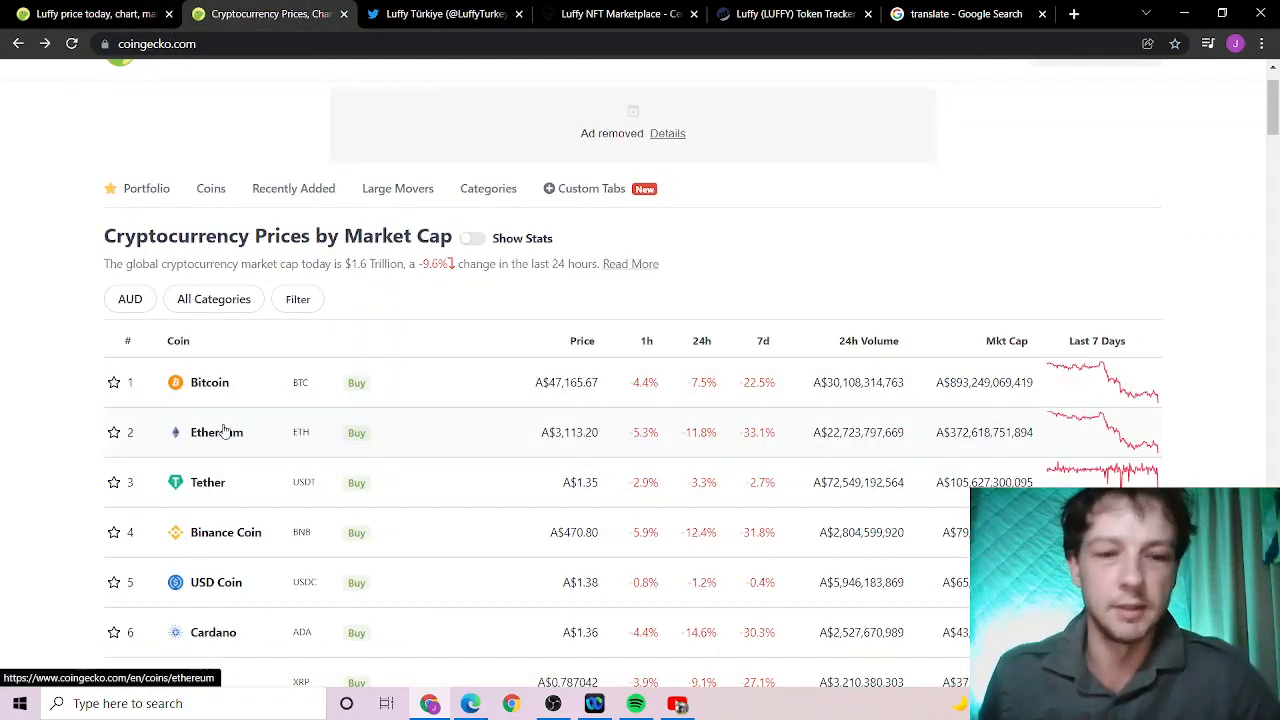
pyautogui.moveTo(660, 444)
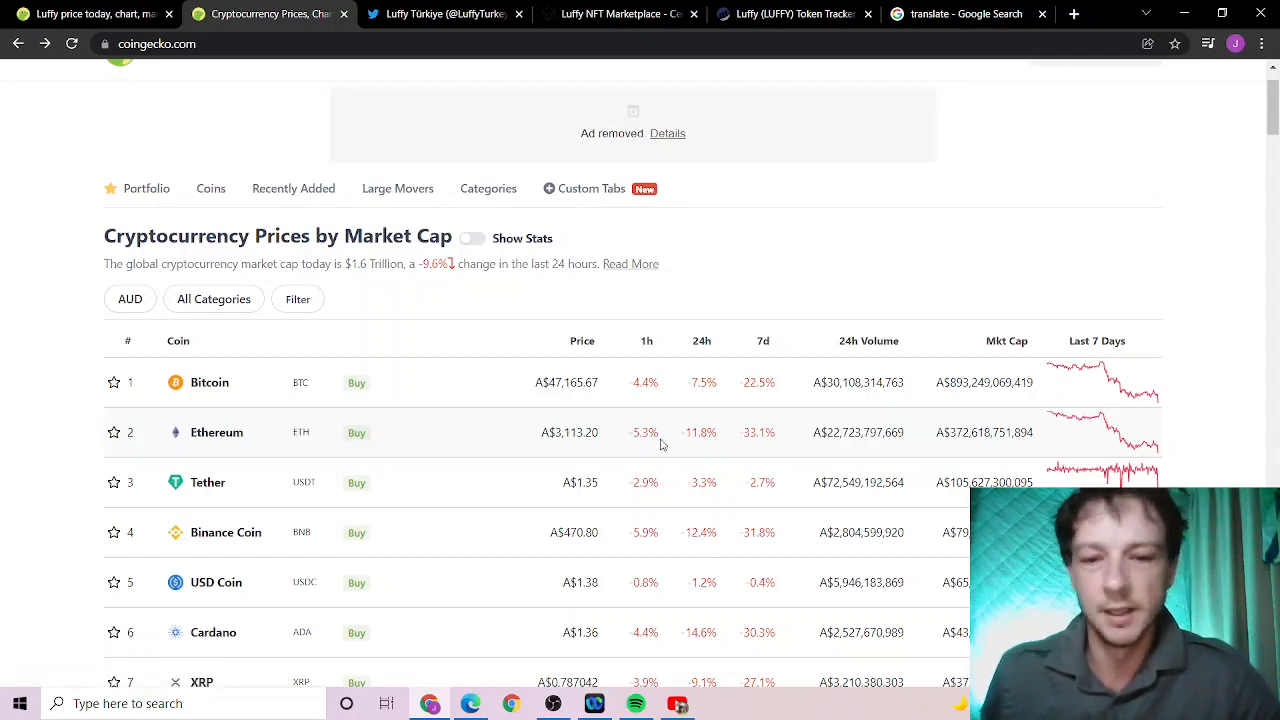
pyautogui.click(440, 14)
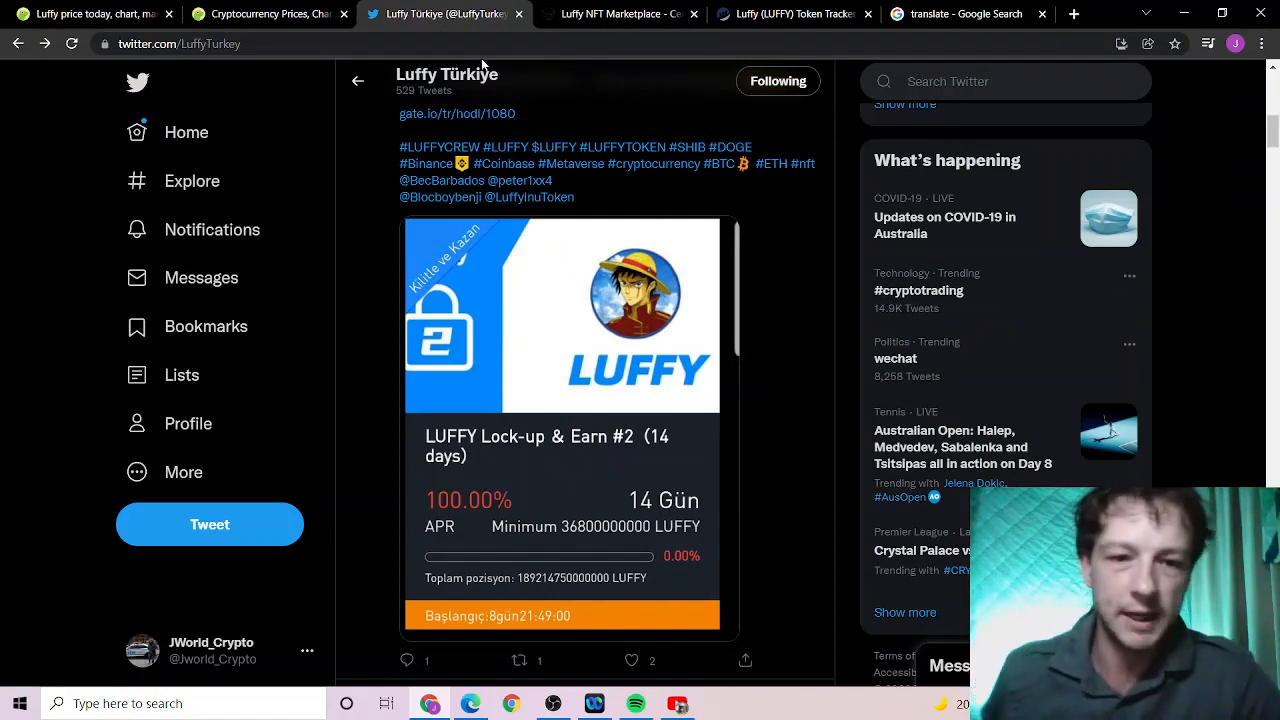
pyautogui.moveTo(538, 340)
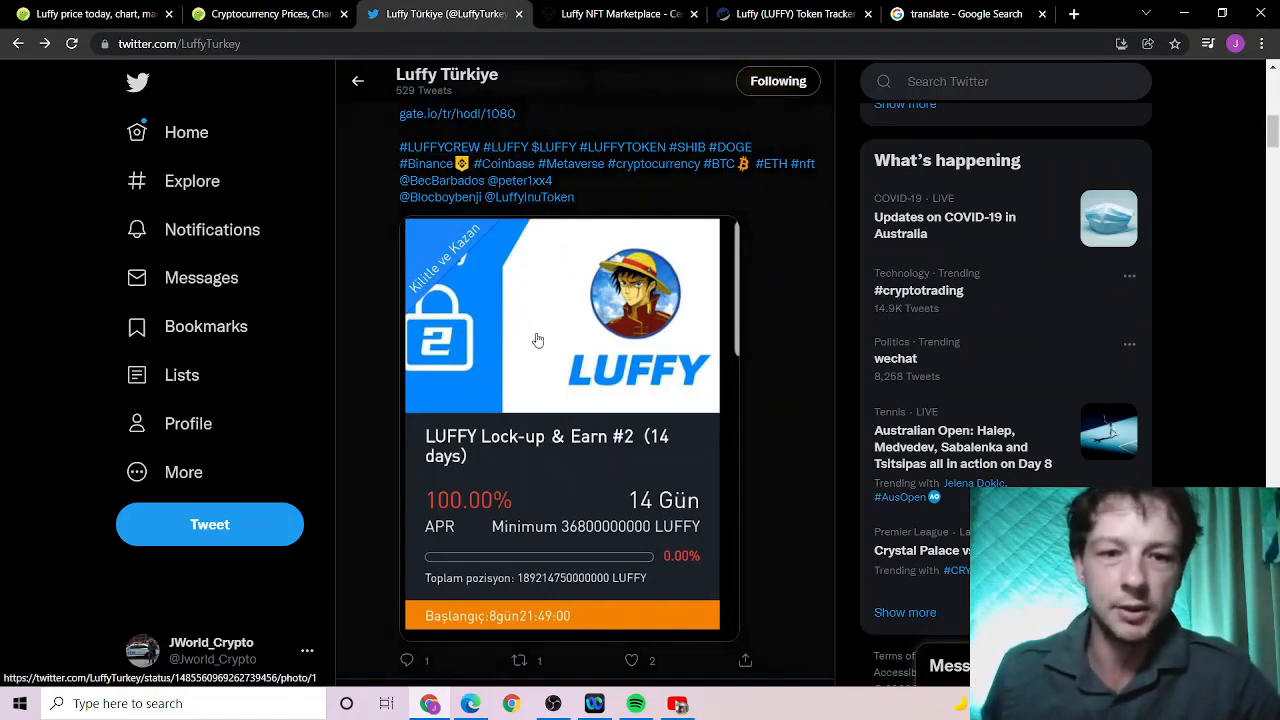
pyautogui.moveTo(504, 482)
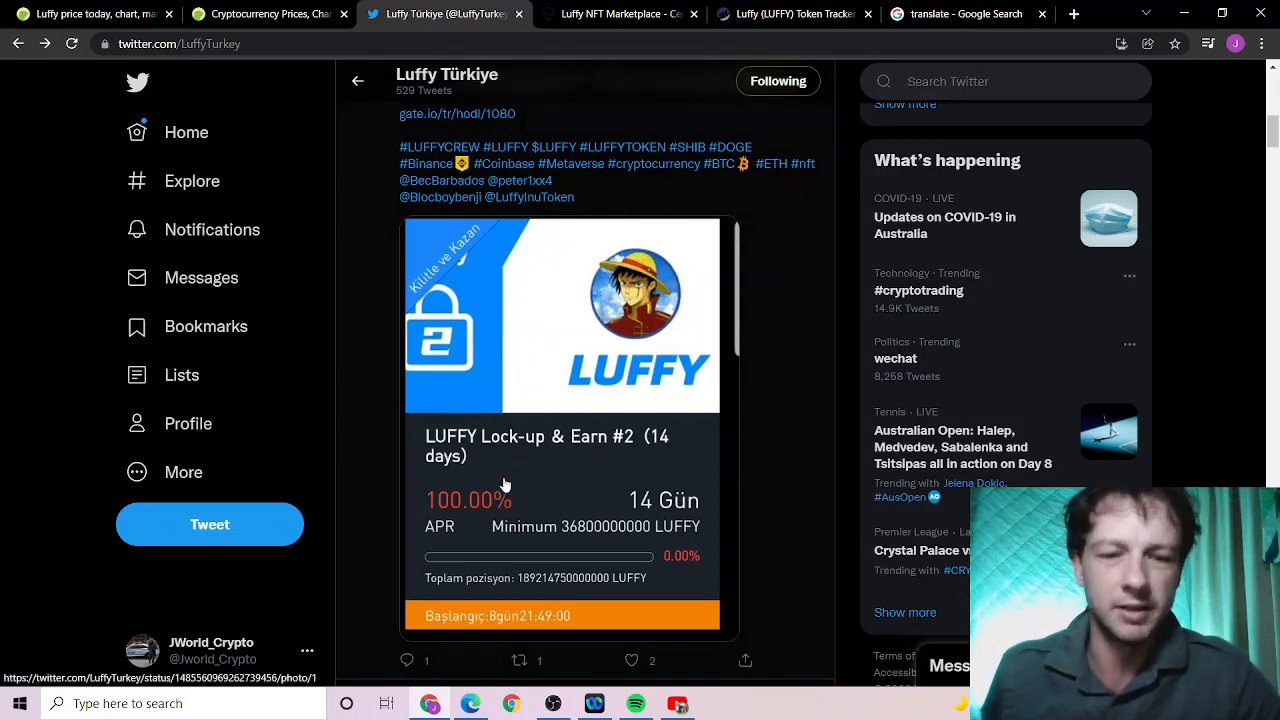
pyautogui.moveTo(536, 232)
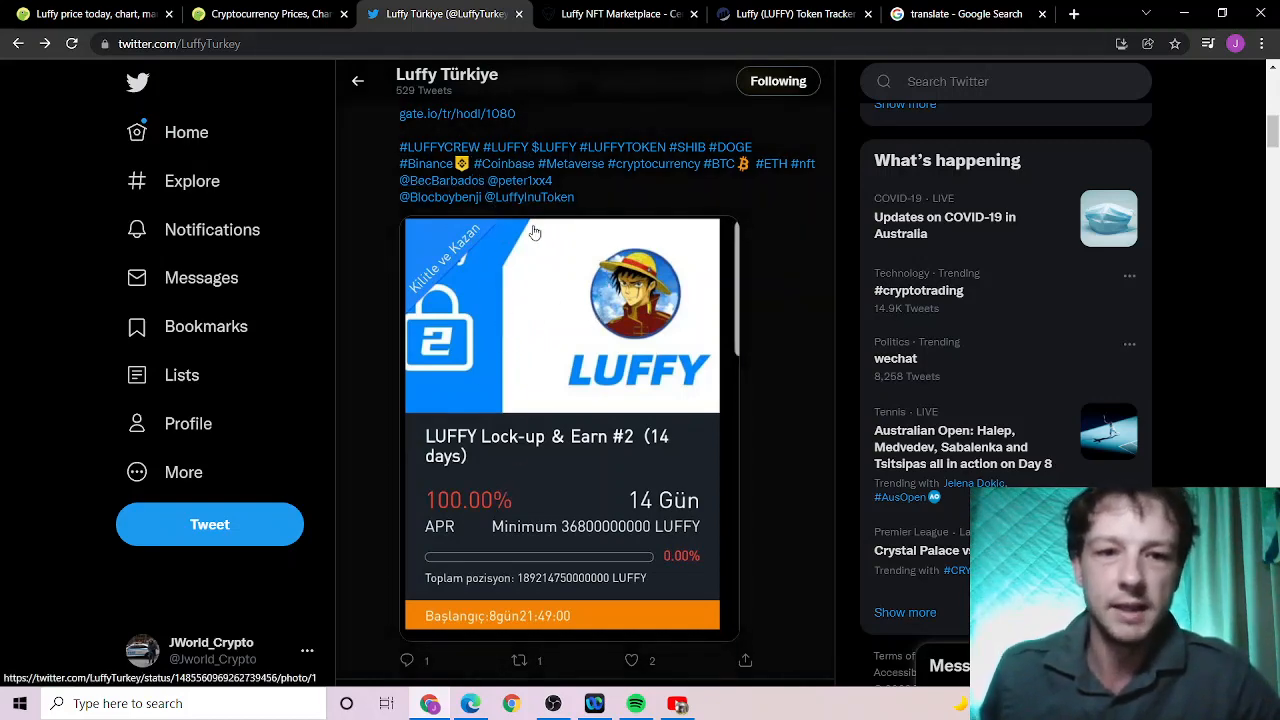
# - Reveal the LUFFY Lock-up & Earn #2 tweet (100.00% APR, 14 days), then move to CertiK
pyautogui.scroll(3)
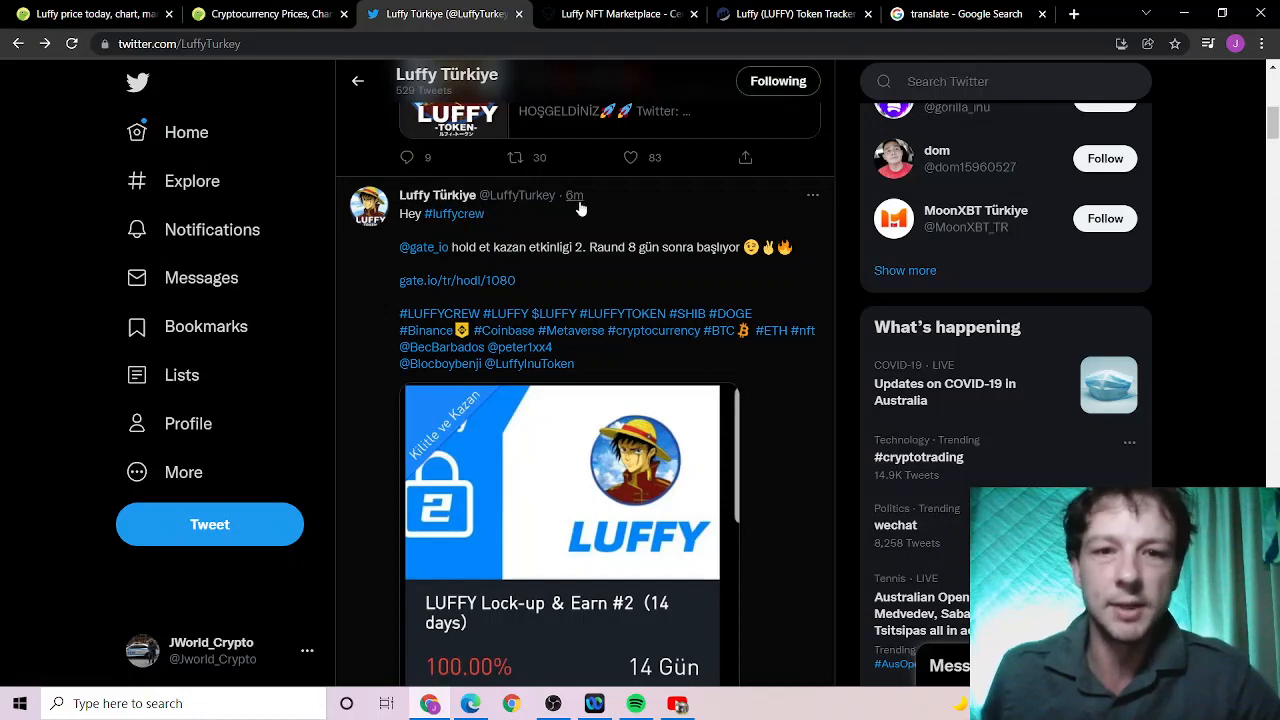
pyautogui.click(616, 14)
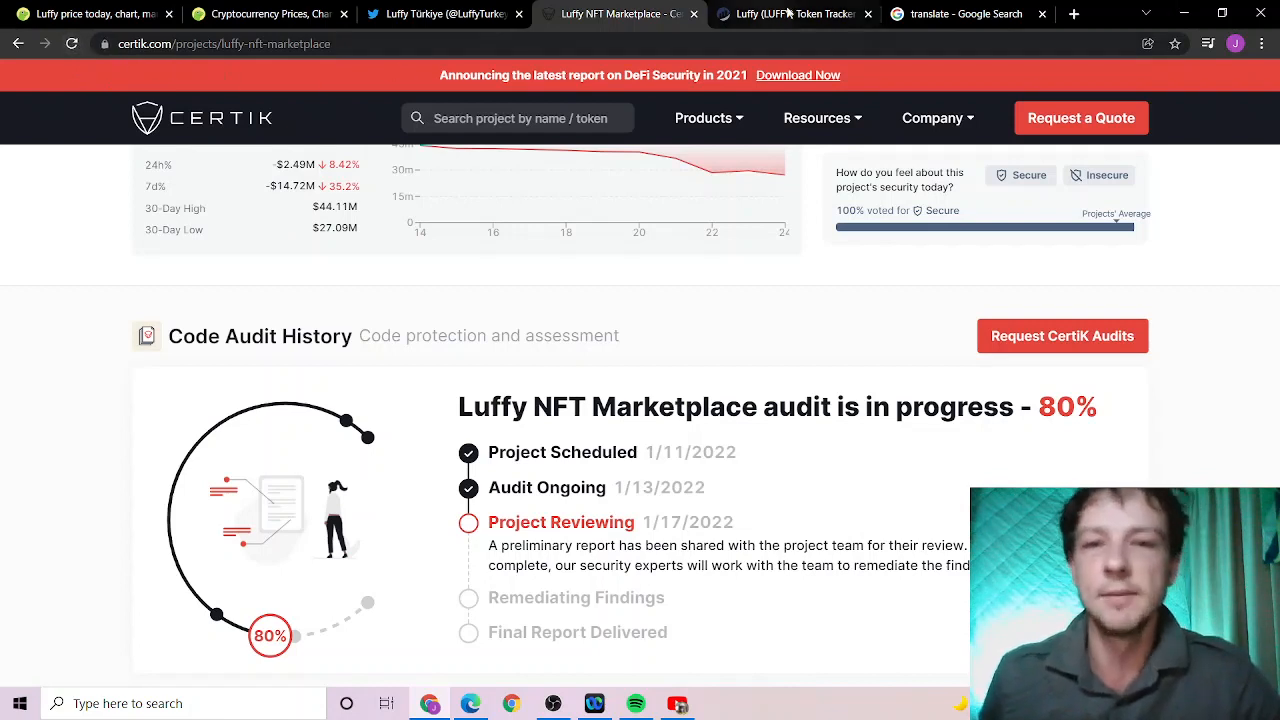
pyautogui.moveTo(796, 14)
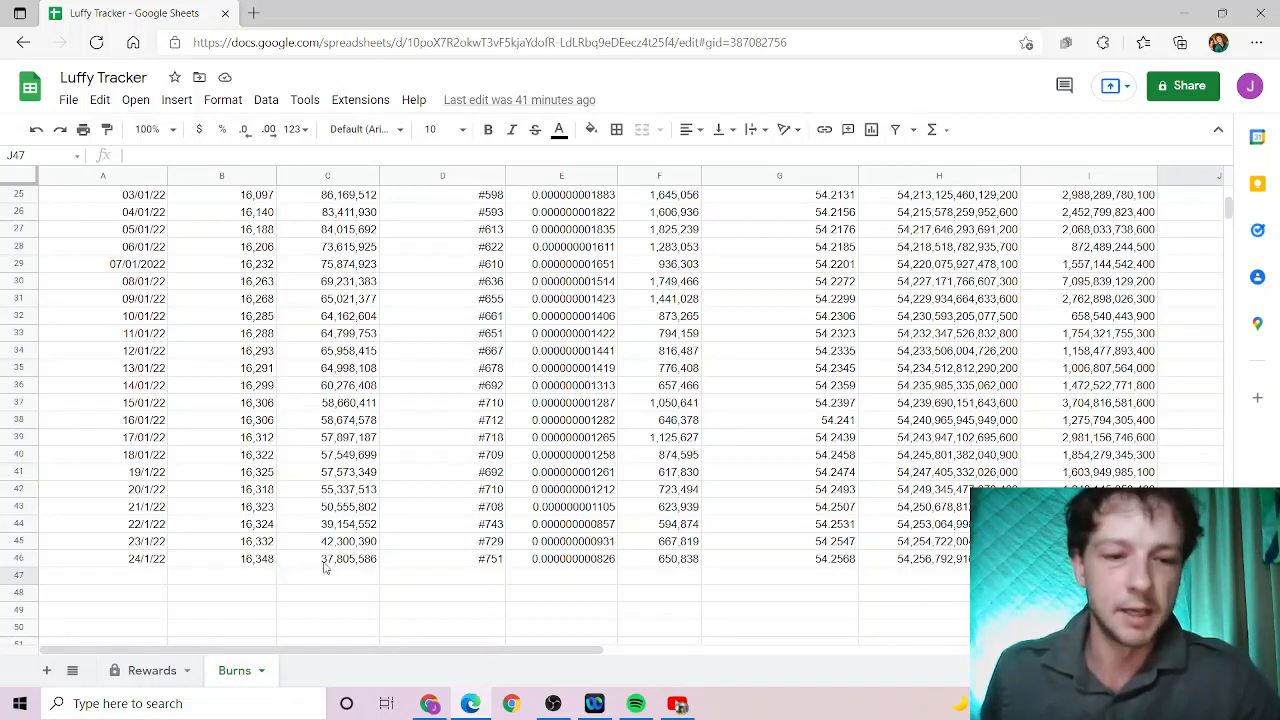
pyautogui.moveTo(344, 260)
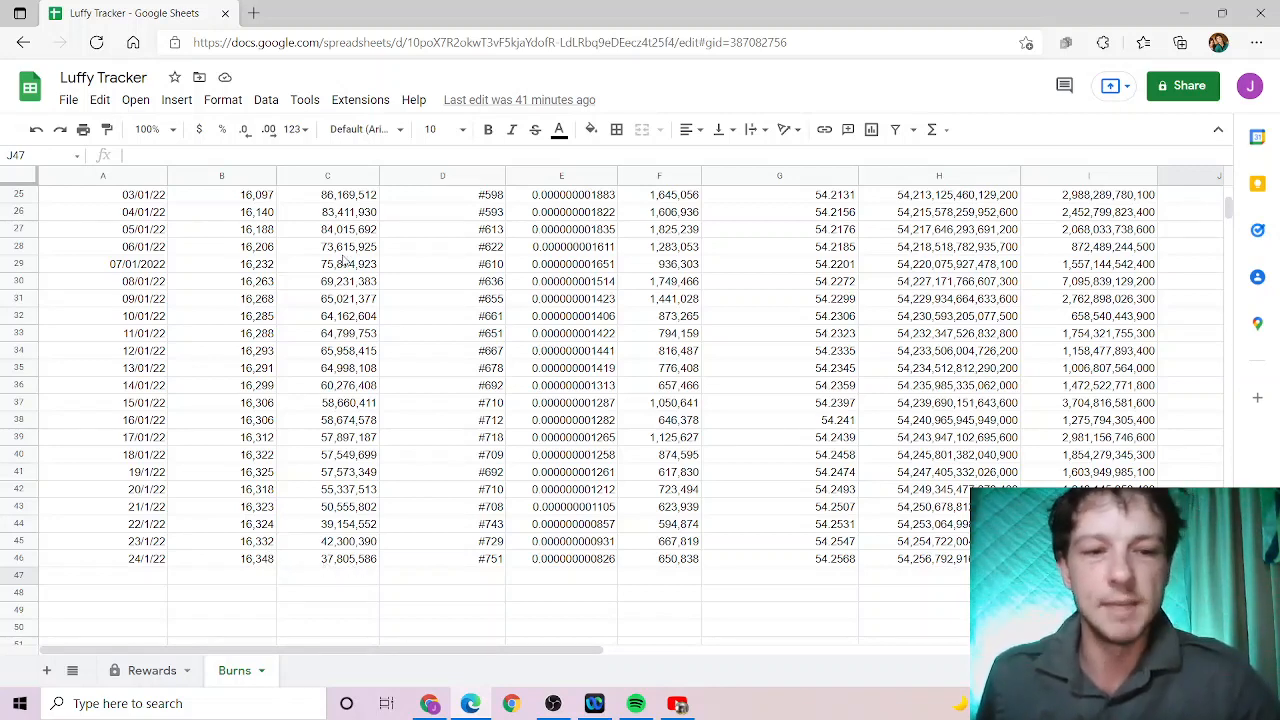
pyautogui.moveTo(298, 188)
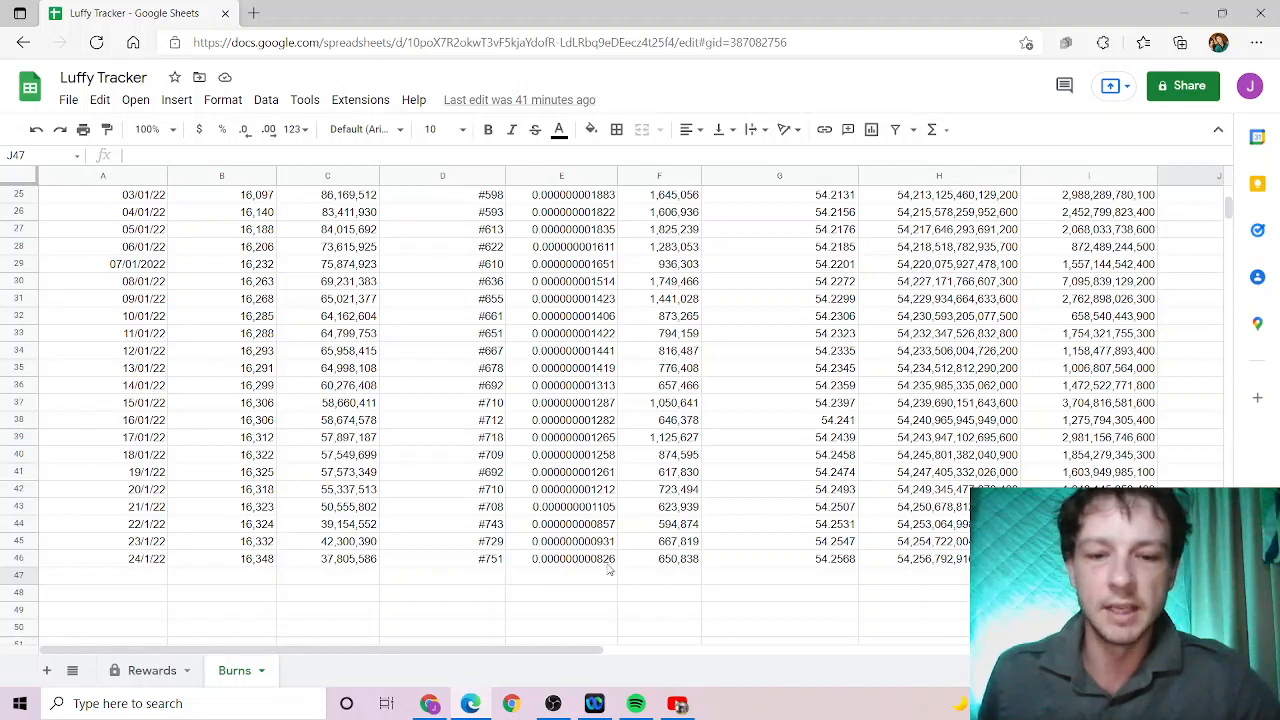
pyautogui.moveTo(676, 562)
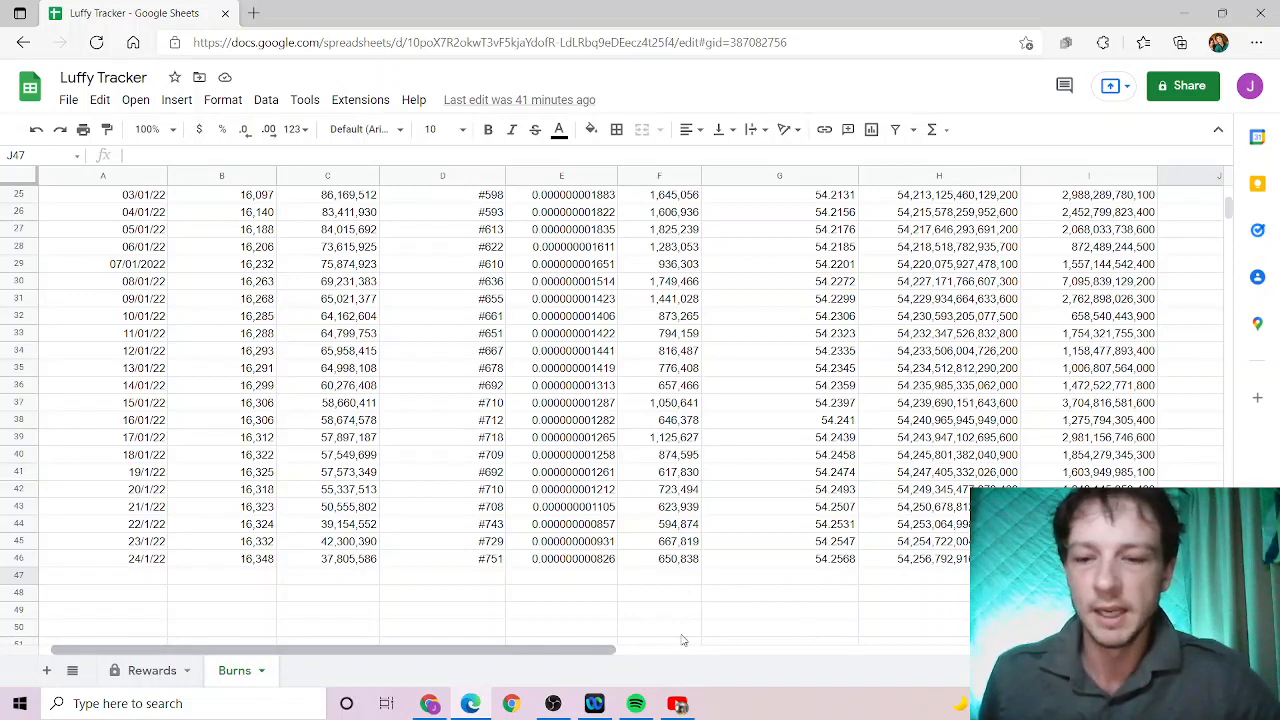
pyautogui.moveTo(580, 656)
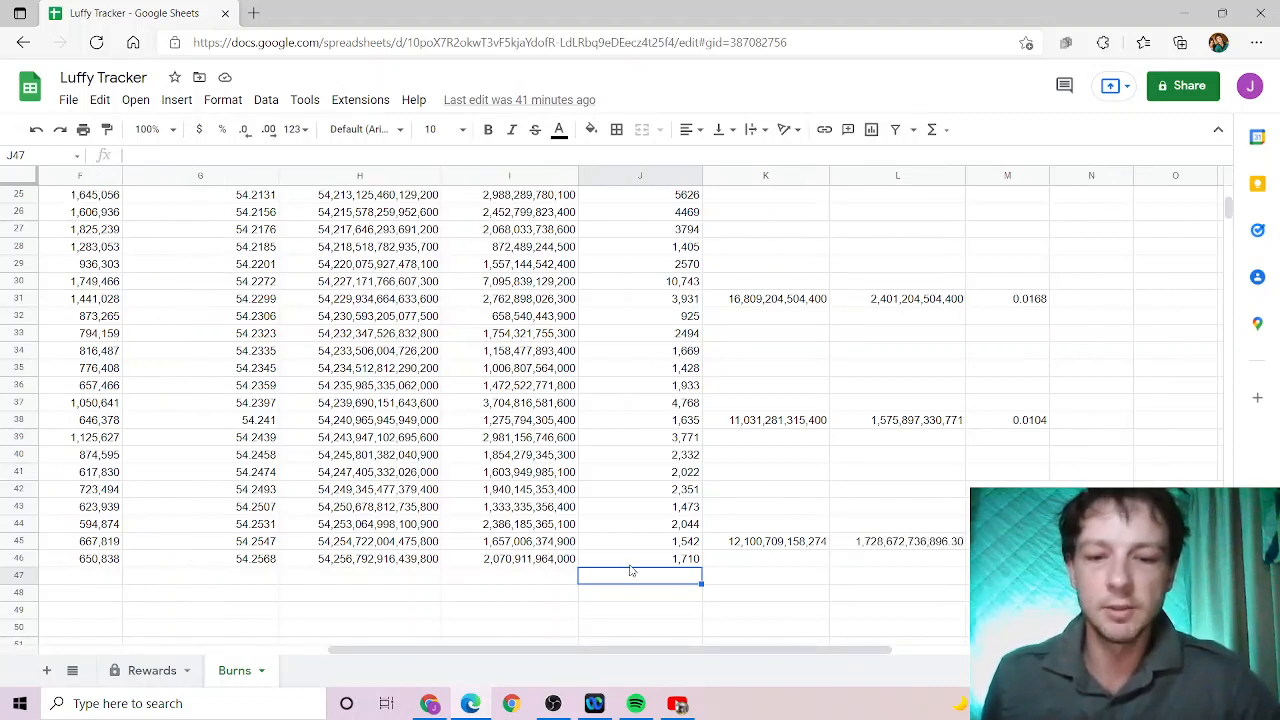
pyautogui.moveTo(680, 568)
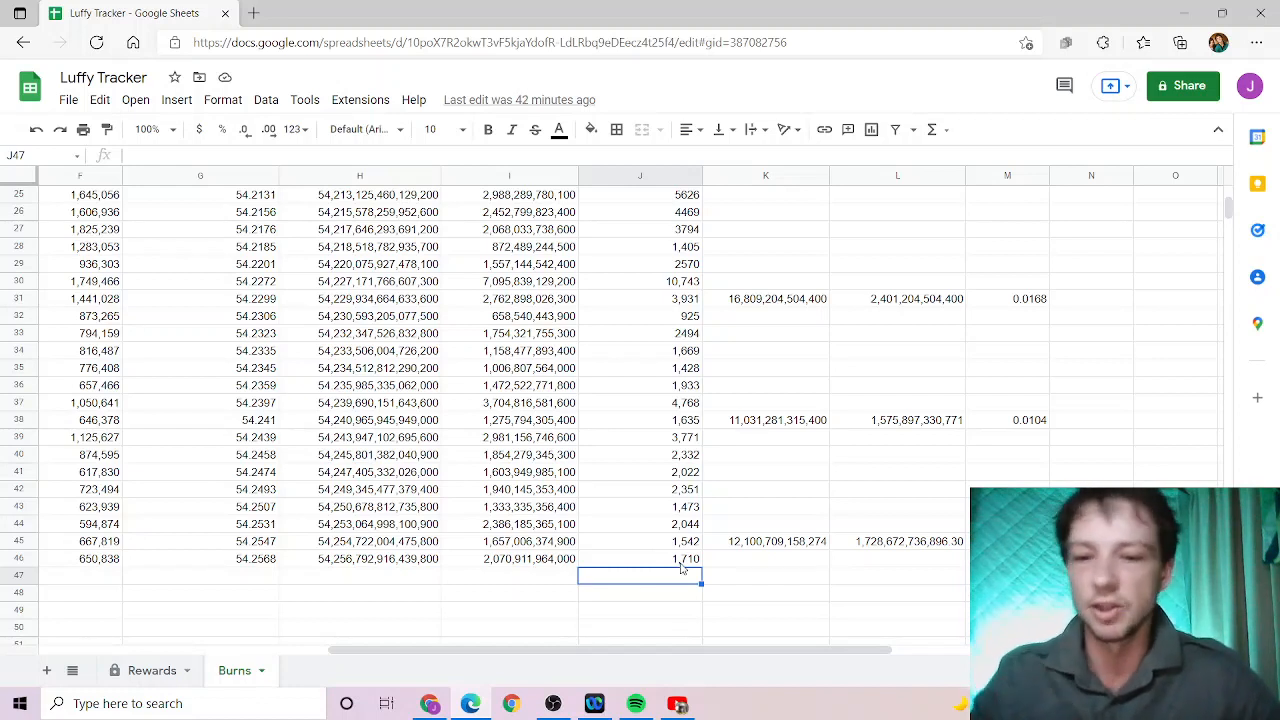
pyautogui.moveTo(728, 546)
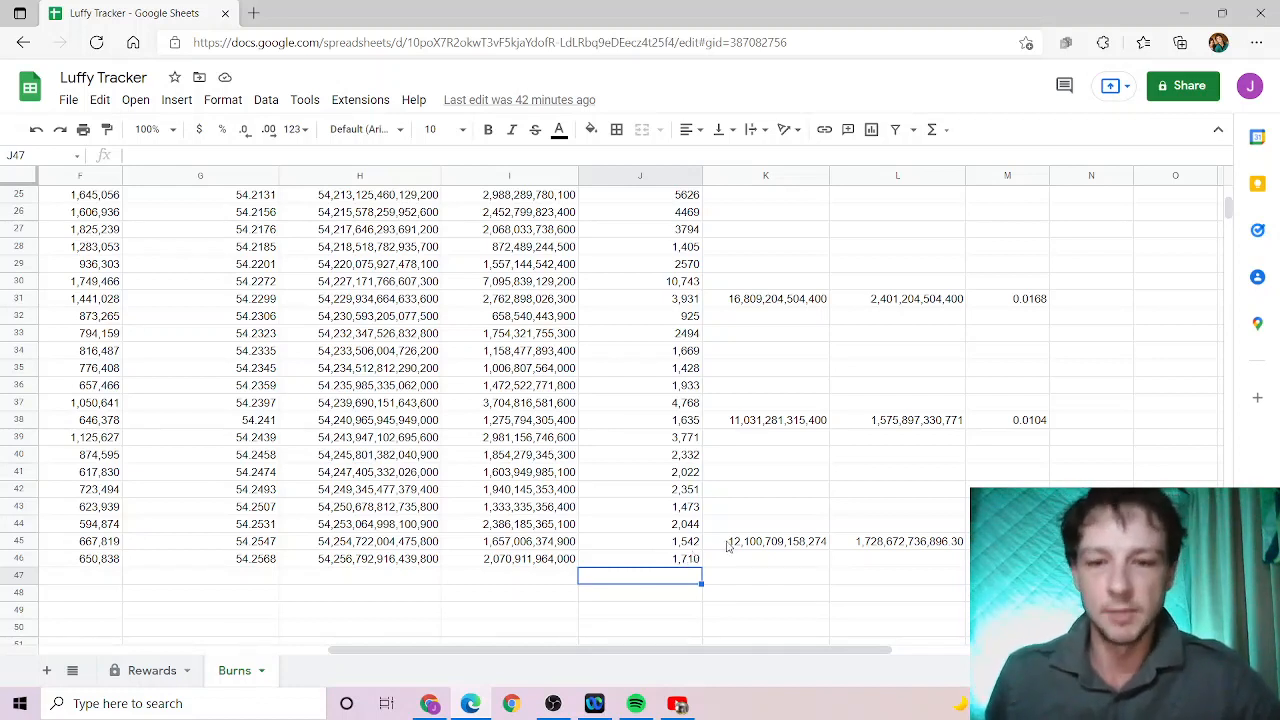
pyautogui.moveTo(758, 568)
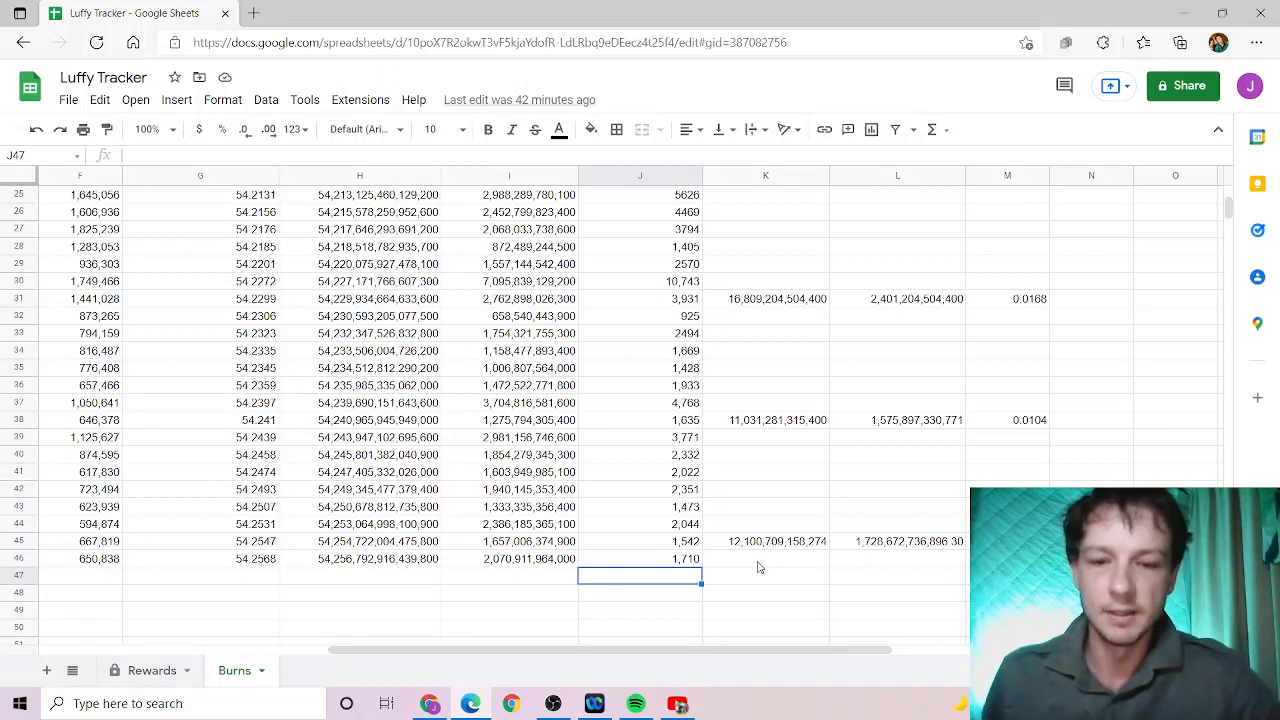
pyautogui.moveTo(756, 568)
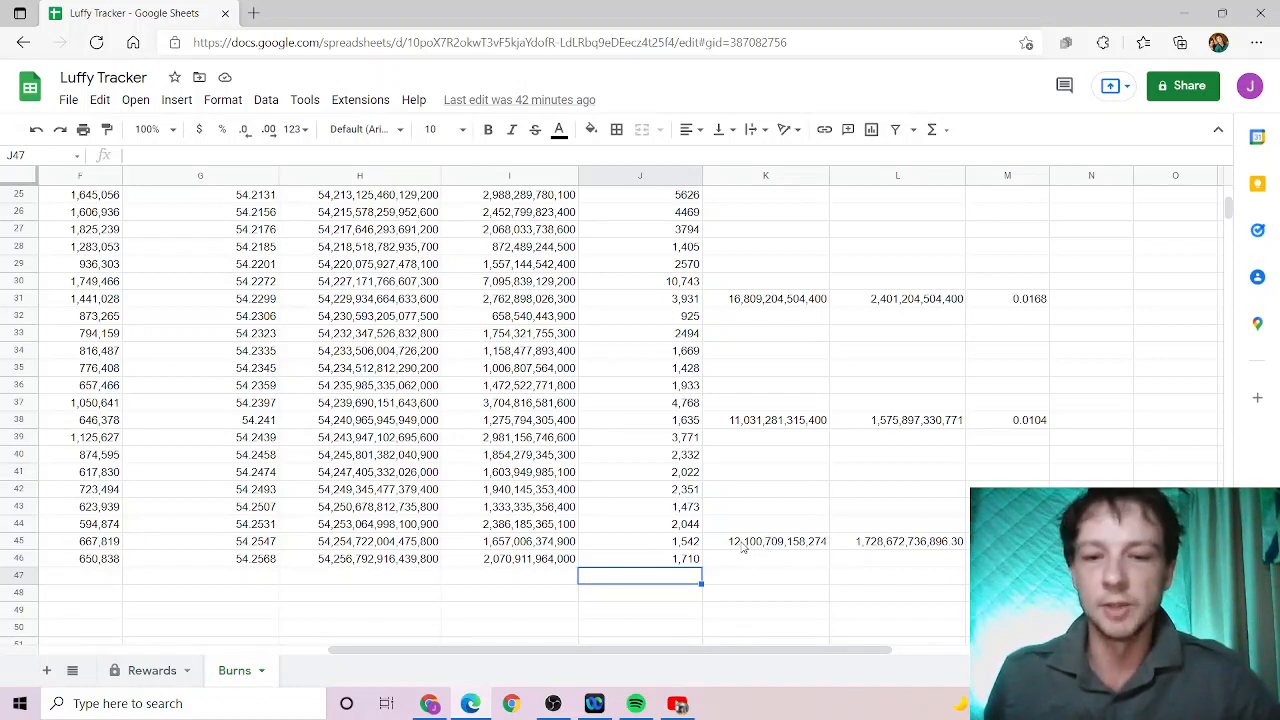
pyautogui.moveTo(886, 468)
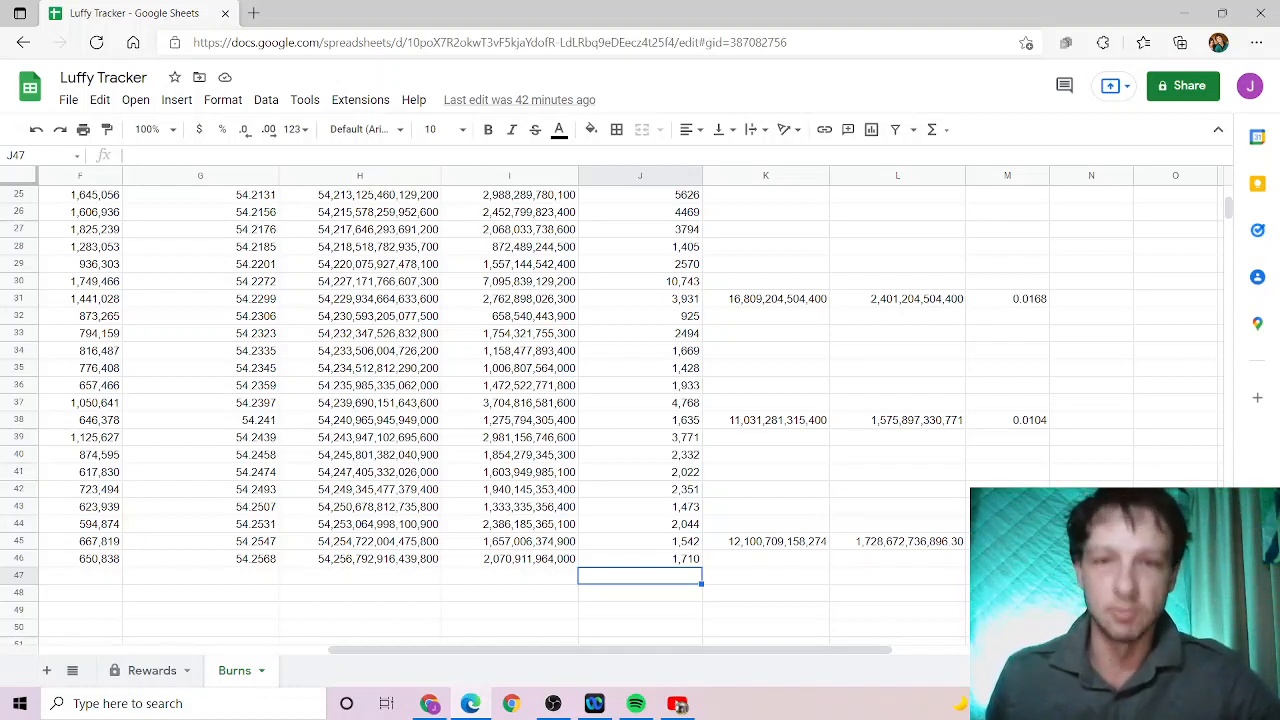
pyautogui.moveTo(722, 656)
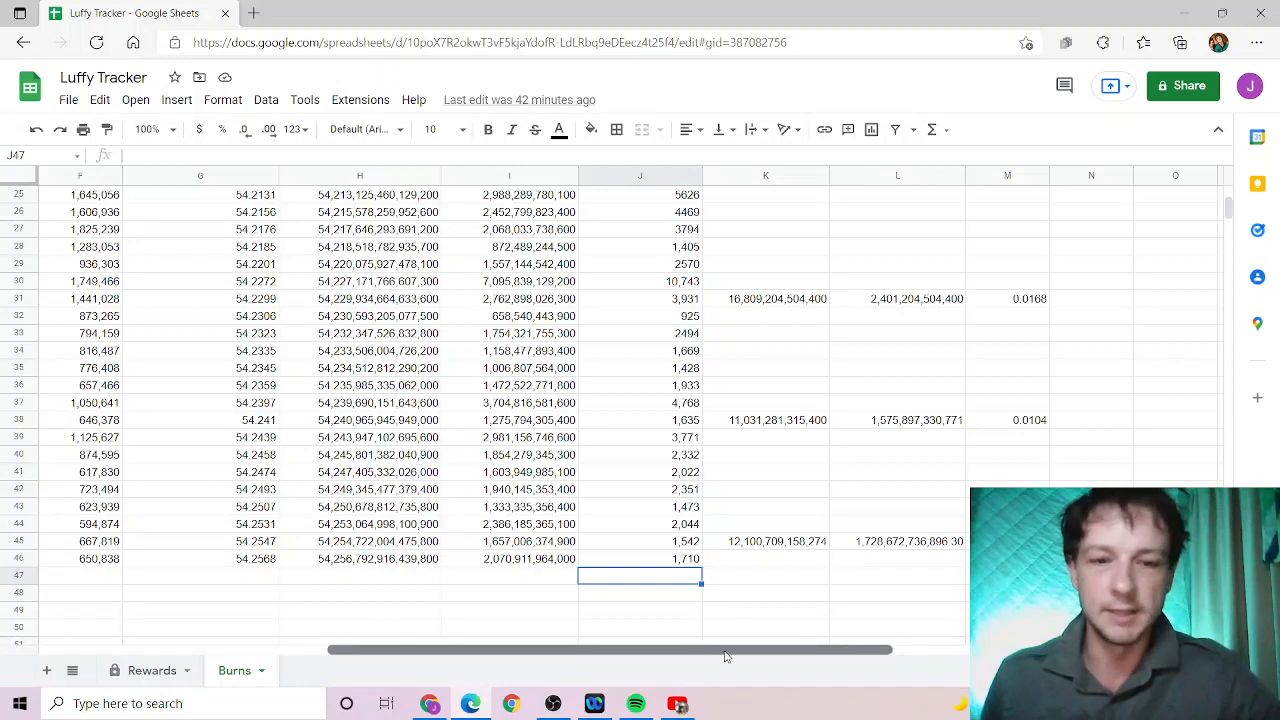
pyautogui.hscroll(-3)
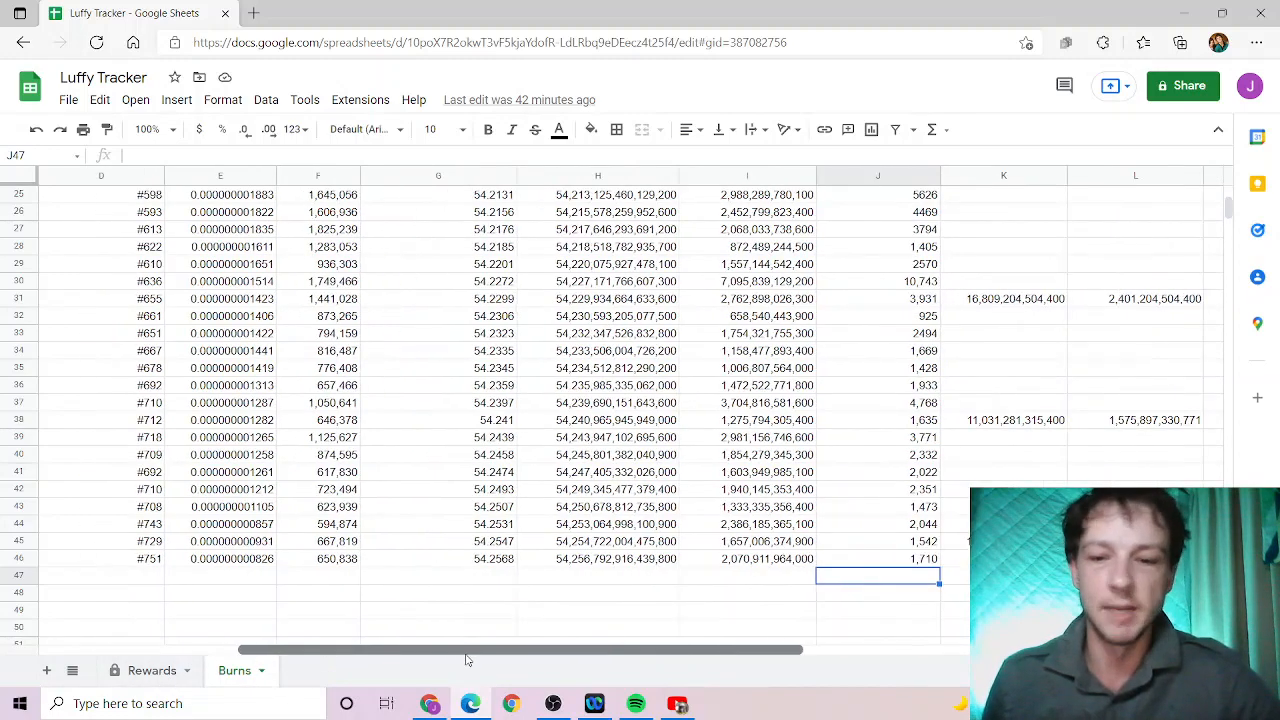
pyautogui.moveTo(520, 652); pyautogui.dragTo(280, 652)
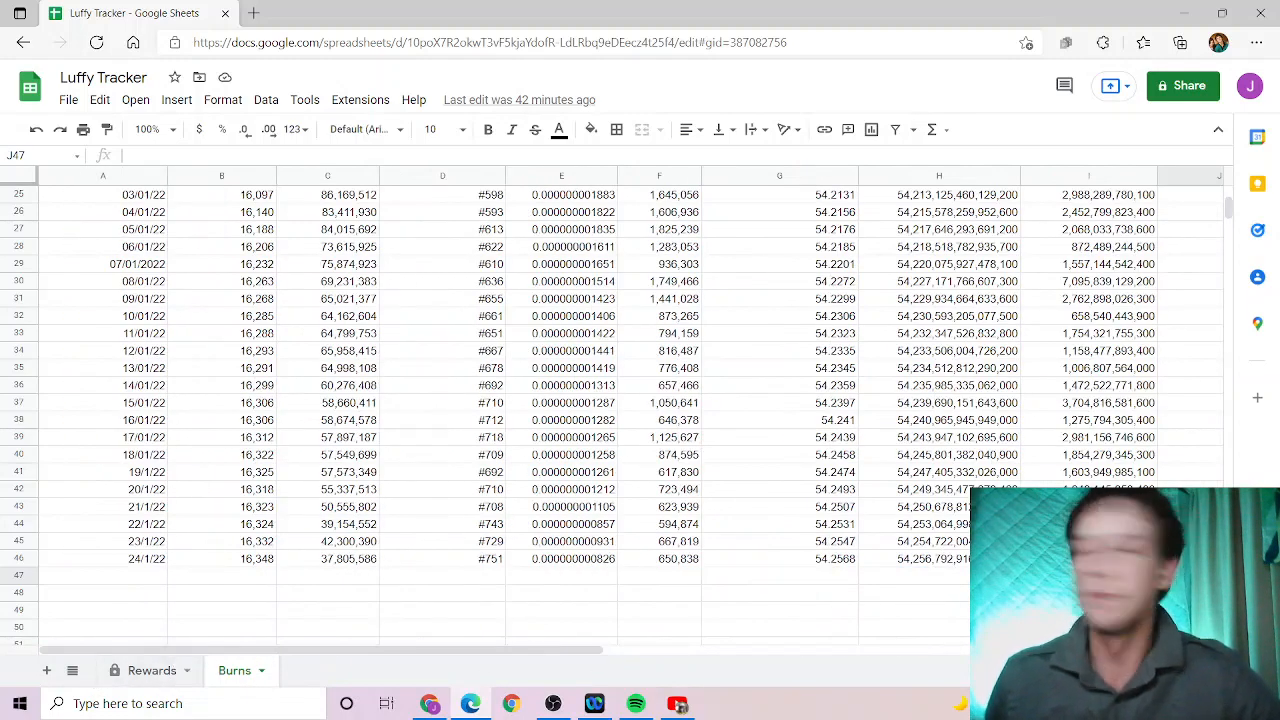